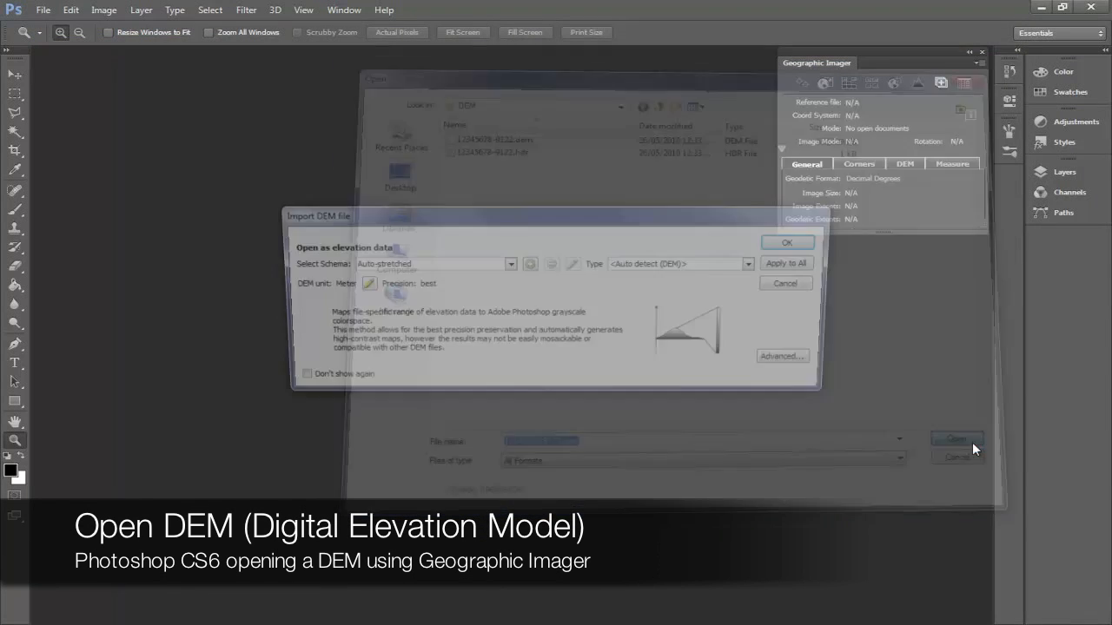
Step: Import the DEM as elevation data and pick the destination coordinate system for reprojection
{"action": "left_click", "coordinate": [785, 244]}
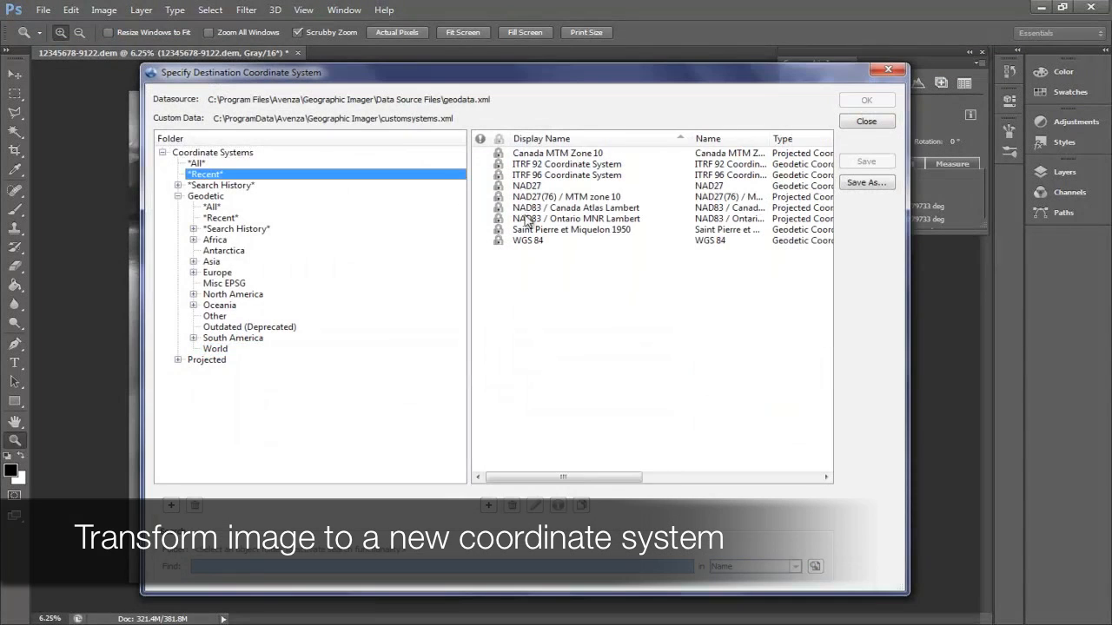
{"action": "left_click", "coordinate": [865, 99]}
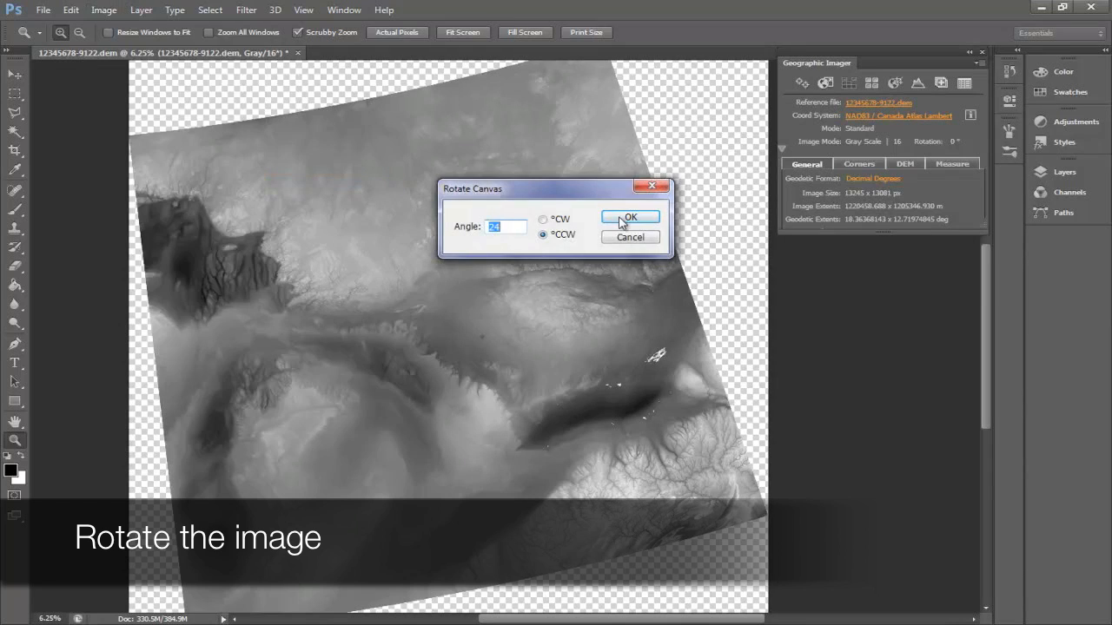
Step: Rotate the elevation image 24° counter-clockwise and GeoCrop it to the lat/long rectangle
{"action": "left_click", "coordinate": [628, 215]}
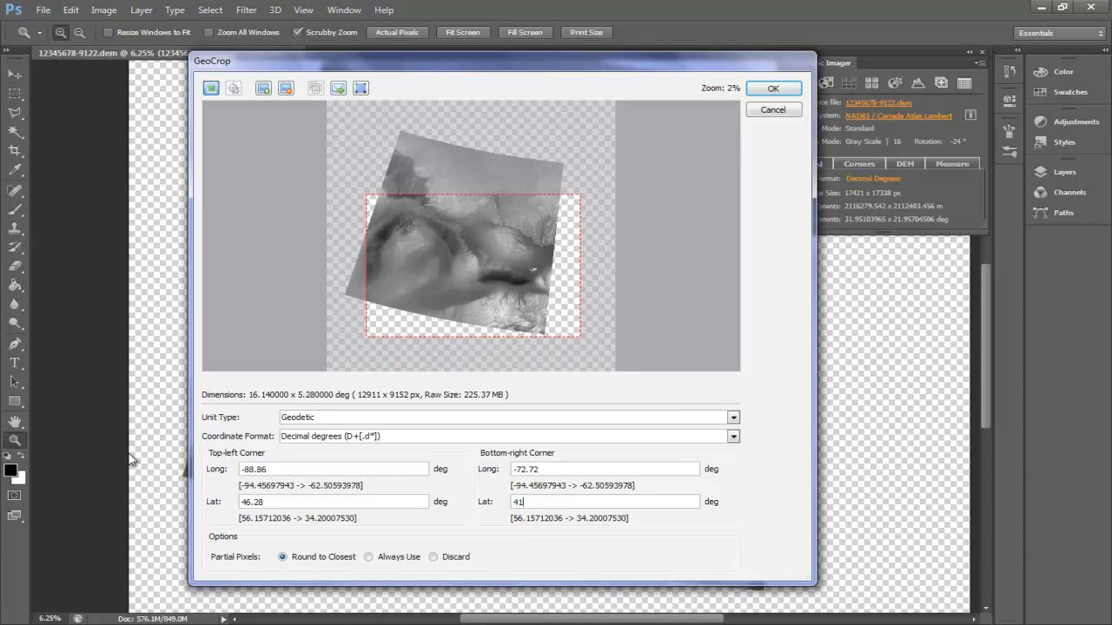
{"action": "left_click", "coordinate": [772, 87]}
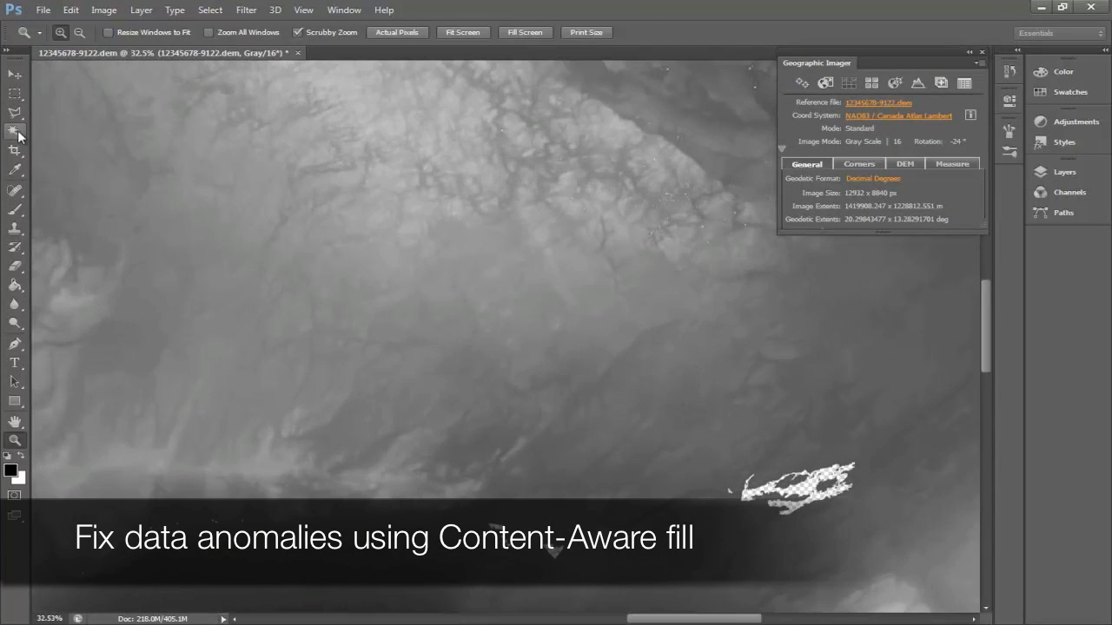
Step: Magic Wand the white anomaly, select all similar patches, and Content-Aware fill them
{"action": "left_click", "coordinate": [14, 130]}
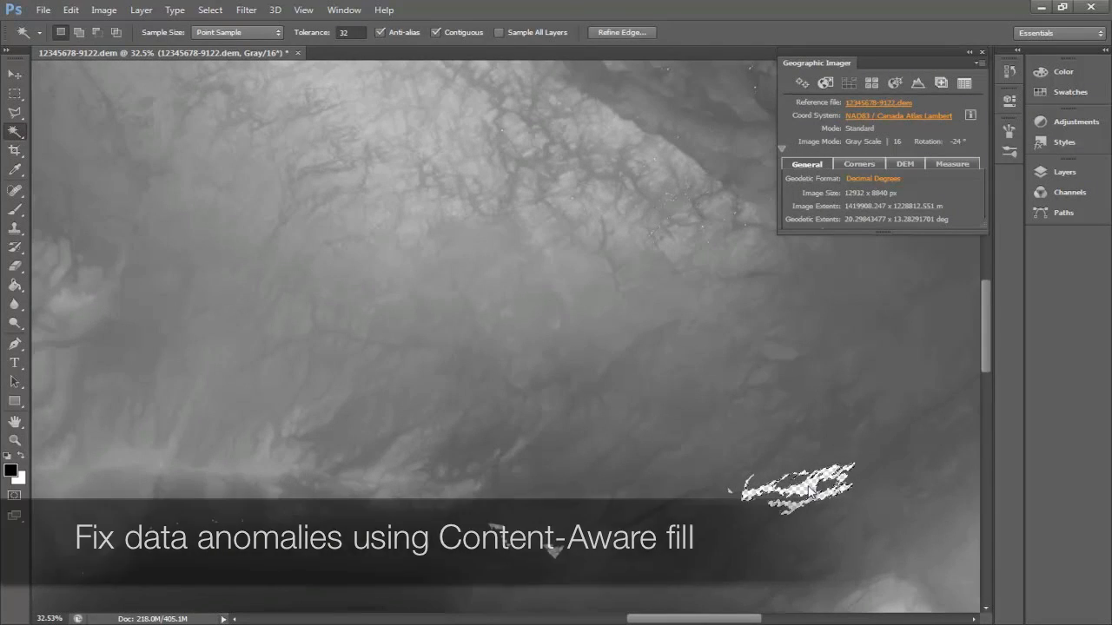
{"action": "left_click", "coordinate": [210, 11]}
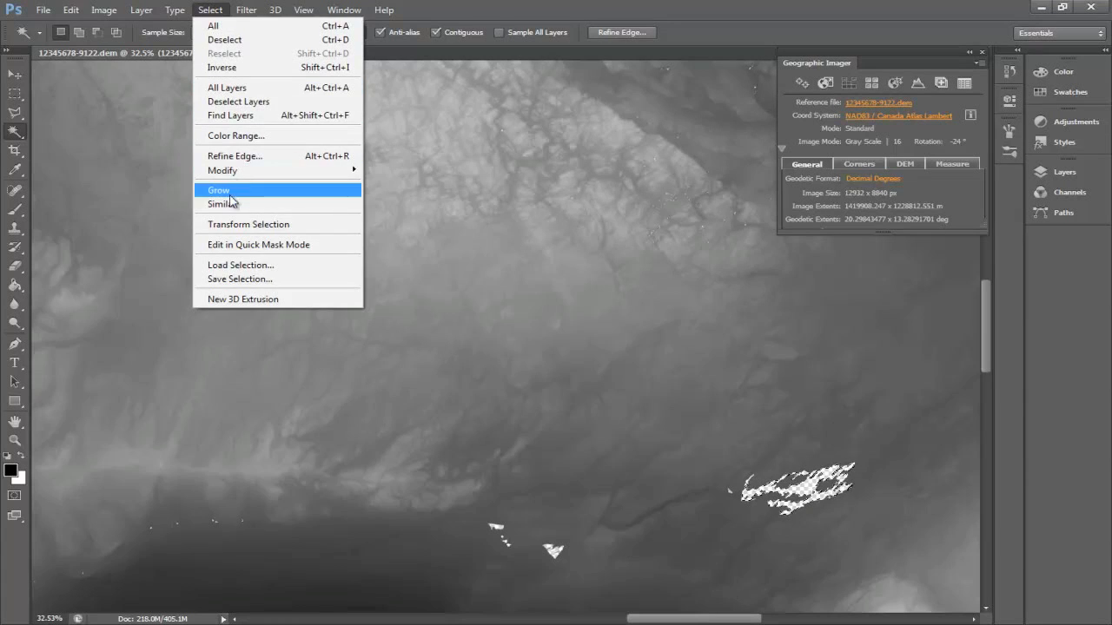
{"action": "left_click", "coordinate": [219, 190]}
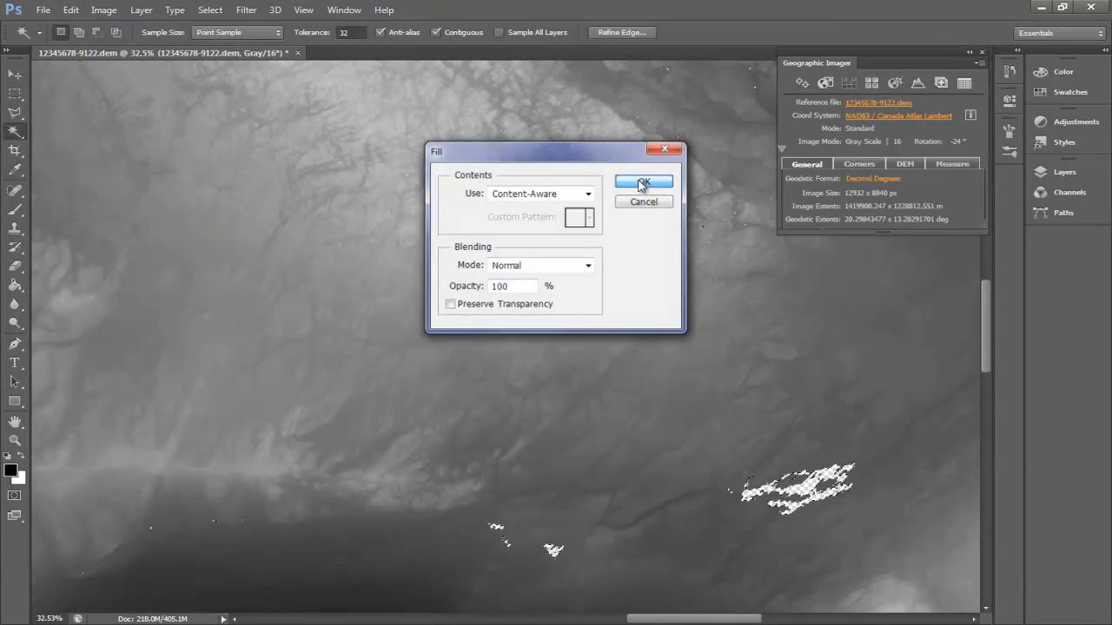
{"action": "left_click", "coordinate": [642, 183]}
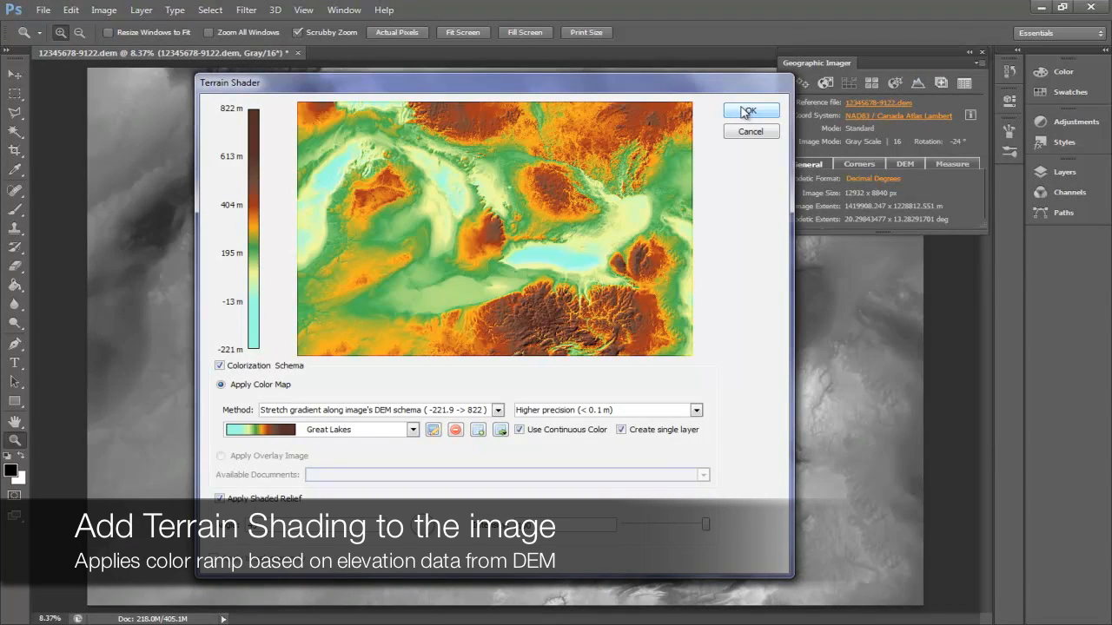
Step: Apply the Great Lakes colour ramp in Terrain Shader
{"action": "left_click", "coordinate": [749, 111]}
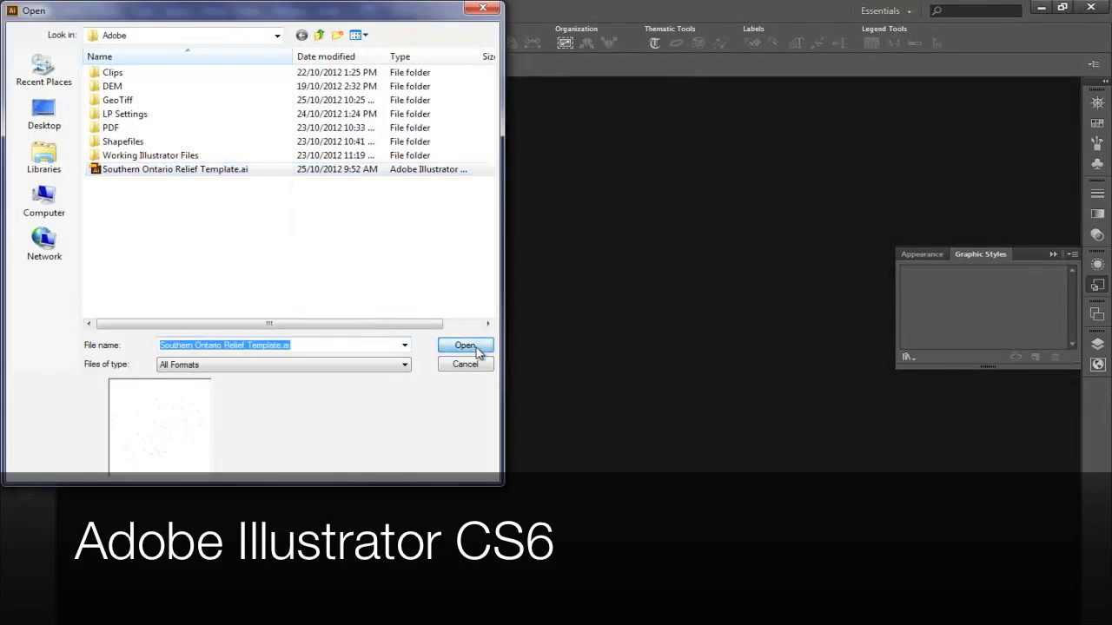
Step: Open the Southern Ontario Relief Template and import the lake and province shapefiles into the Populated Places Point view
{"action": "left_click", "coordinate": [465, 346]}
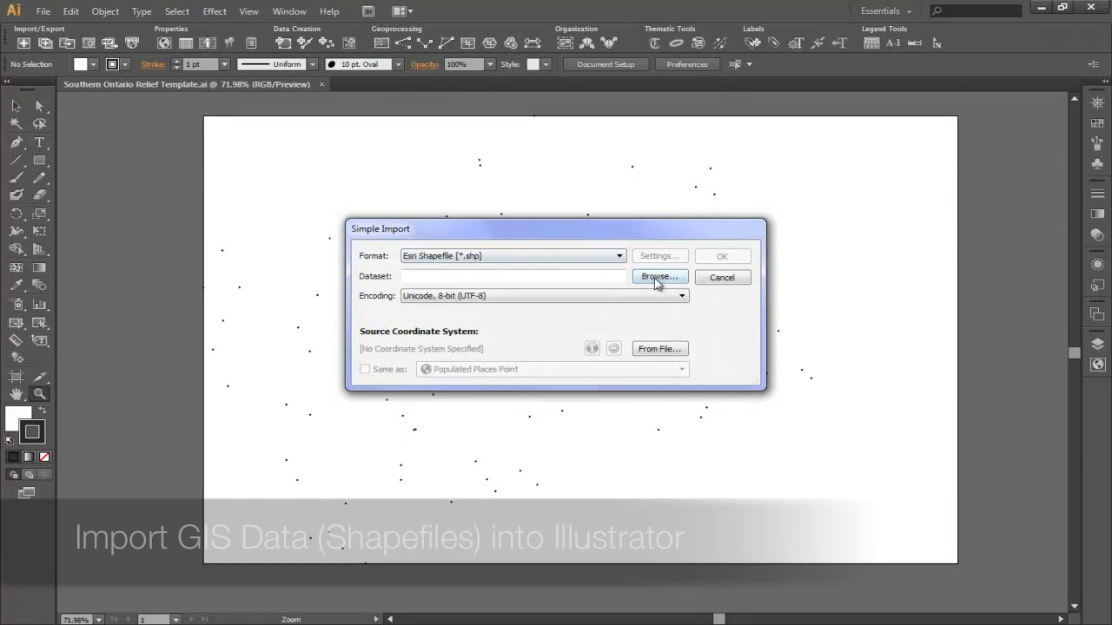
{"action": "left_click", "coordinate": [659, 276]}
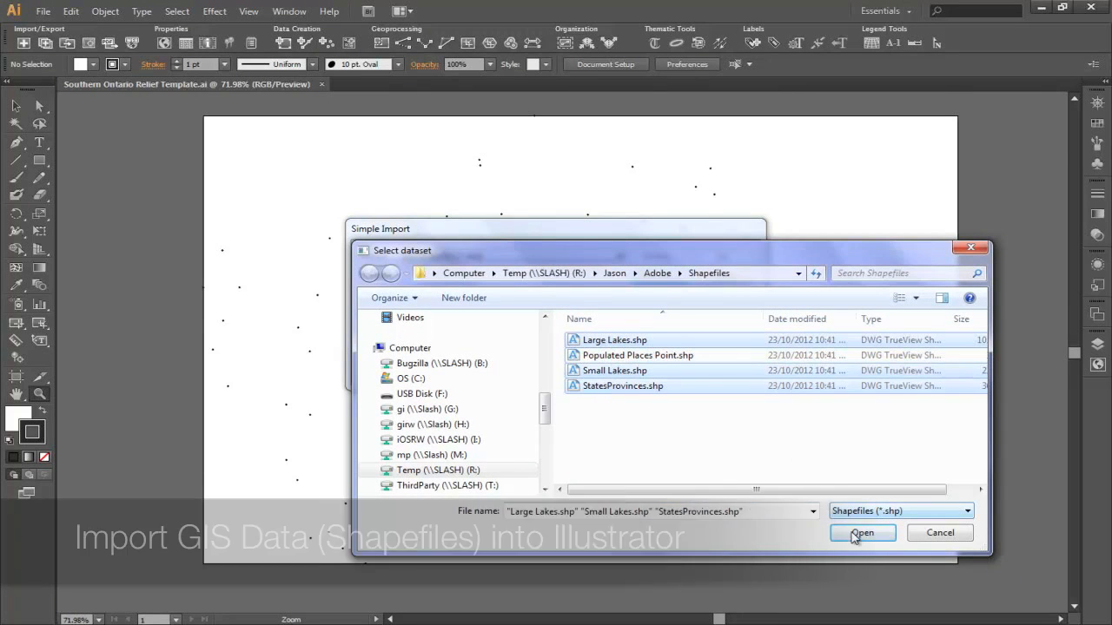
{"action": "left_click", "coordinate": [861, 531]}
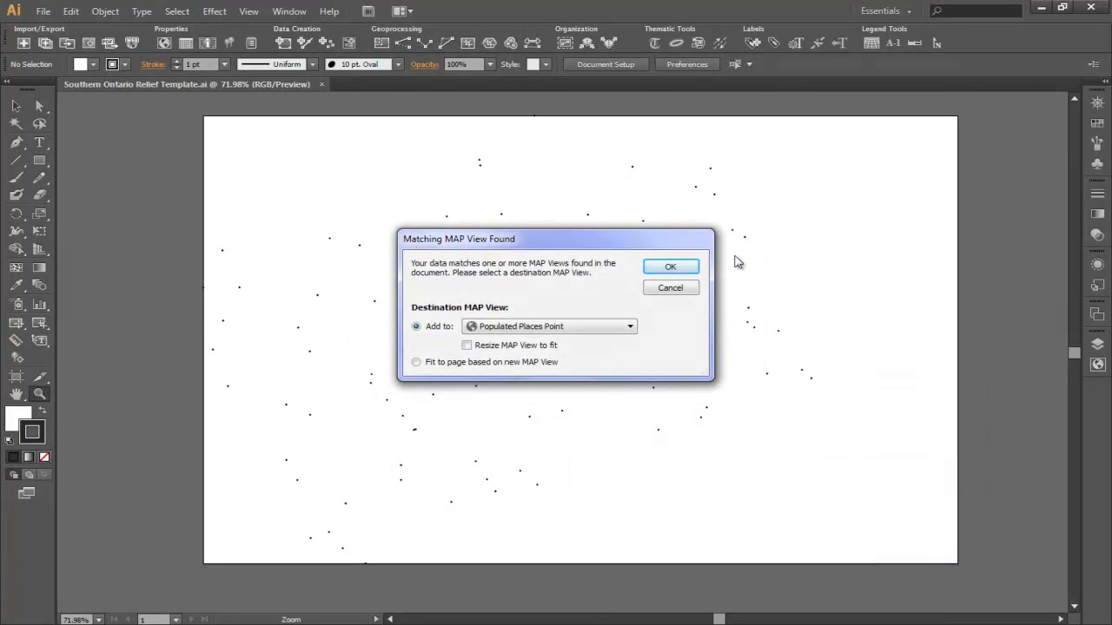
{"action": "left_click", "coordinate": [670, 266]}
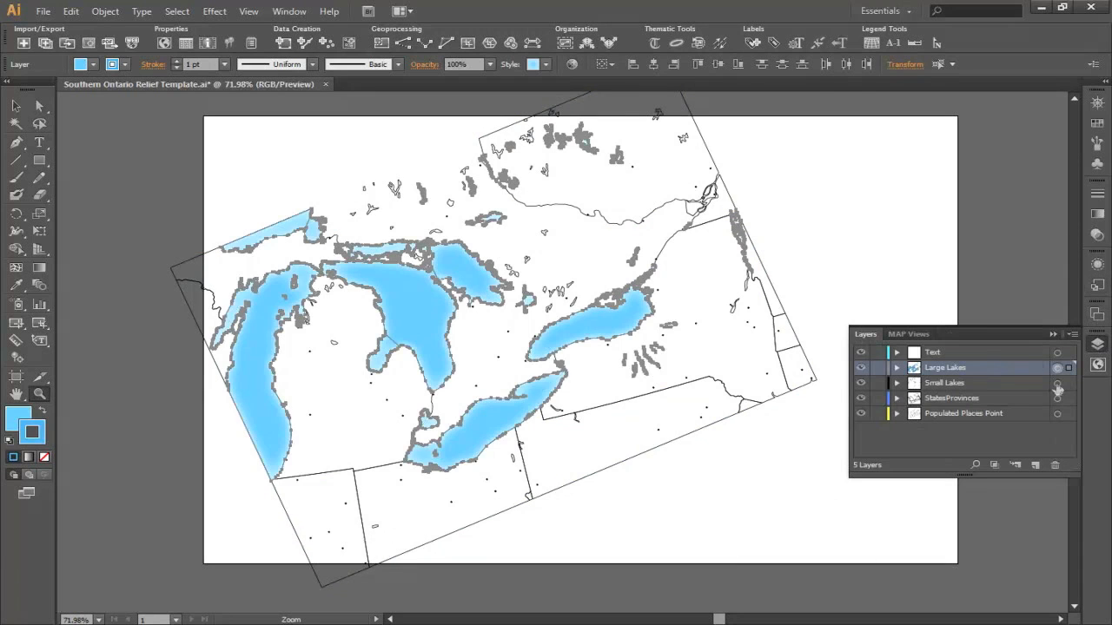
Step: Style the Small Lakes layer and scale each populated-place symbol to 25% with Transform Each
{"action": "left_click", "coordinate": [945, 384]}
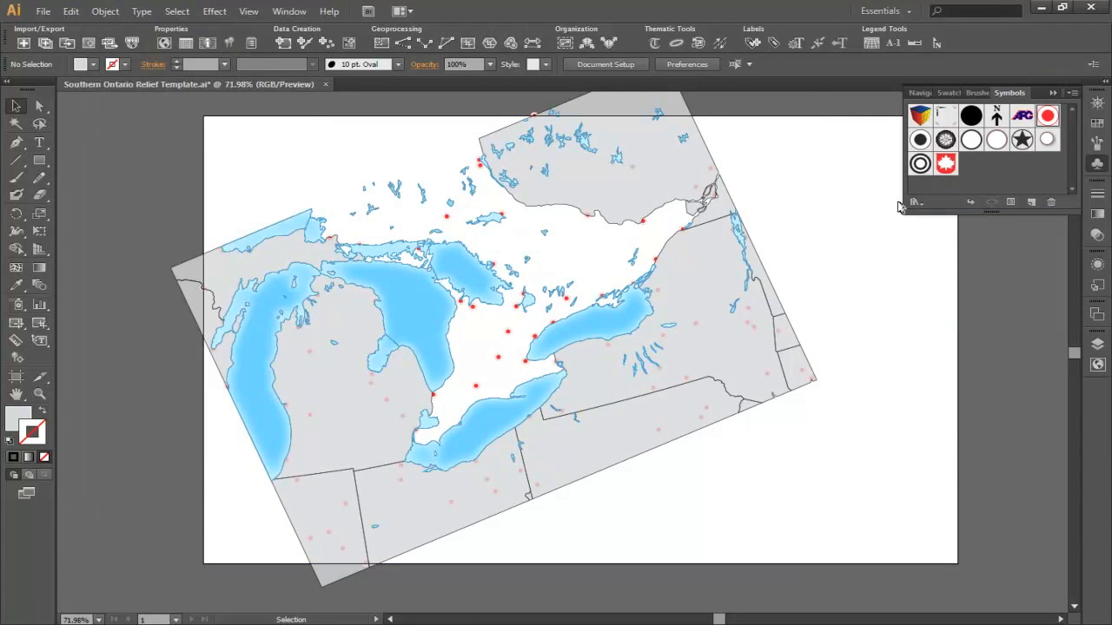
{"action": "left_click", "coordinate": [104, 11]}
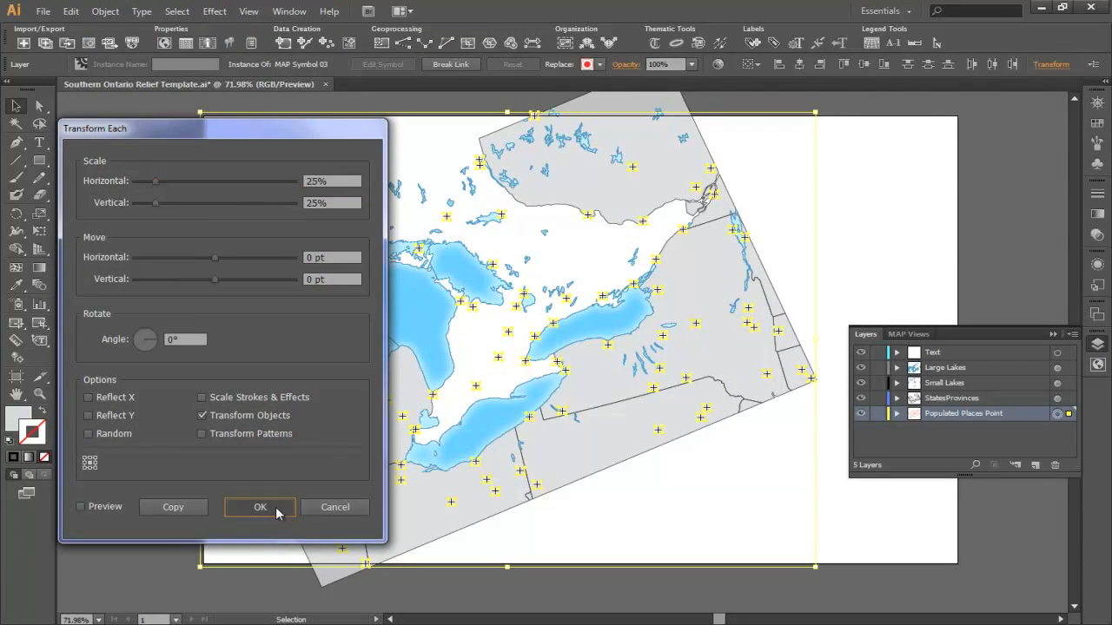
{"action": "left_click", "coordinate": [260, 507]}
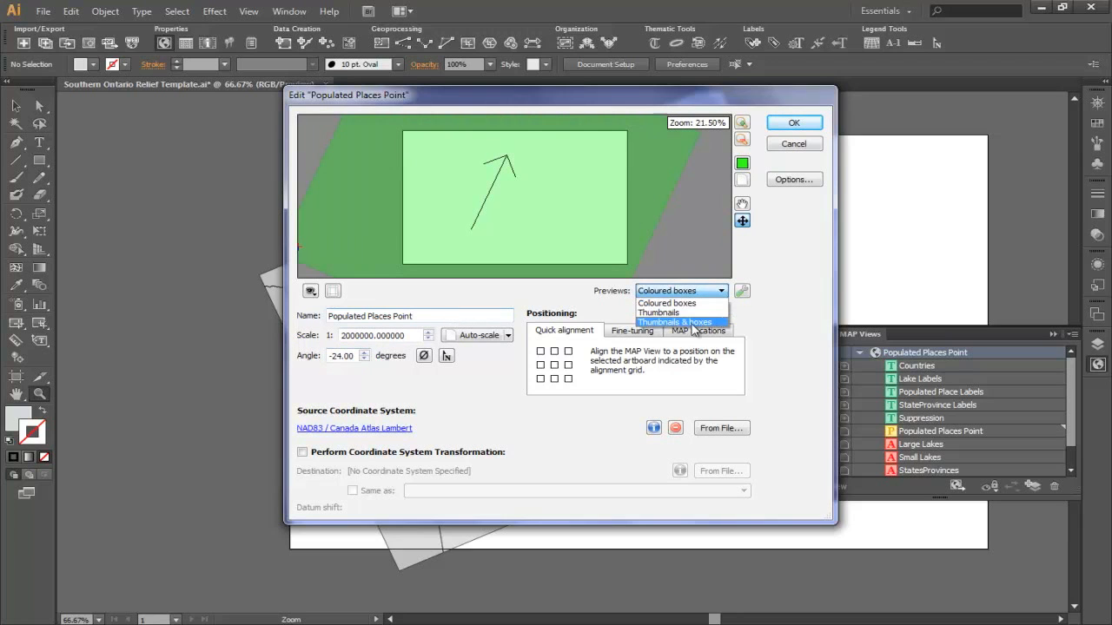
Step: Change the Preview setting of the Populated Places Point MAP view
{"action": "left_click", "coordinate": [674, 321]}
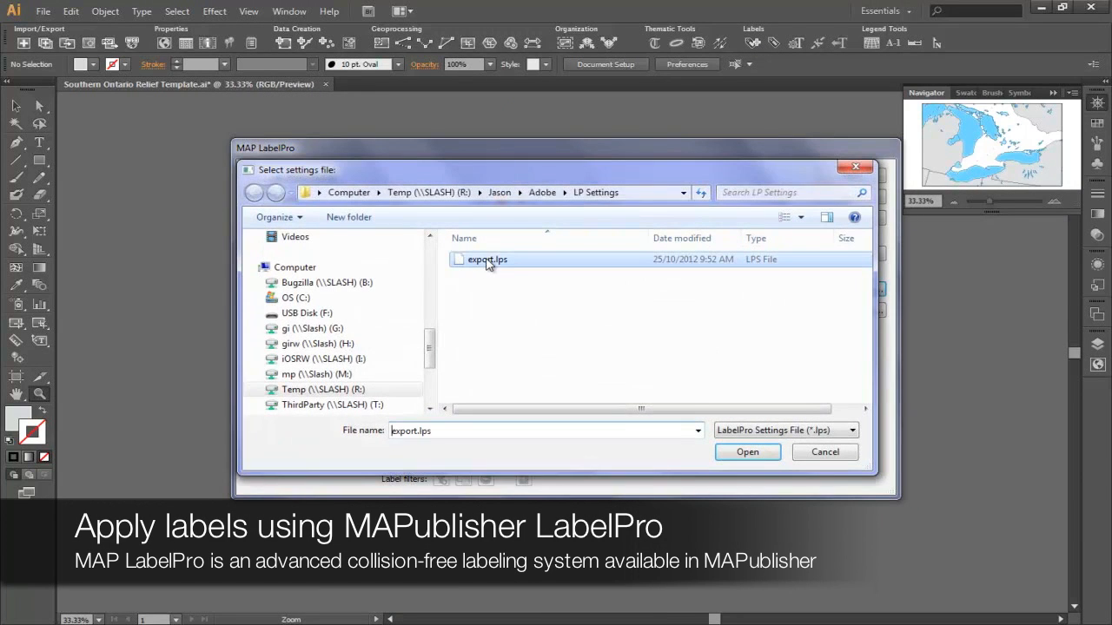
Step: Load the export.lps LabelPro settings and label the map features
{"action": "left_click", "coordinate": [747, 452]}
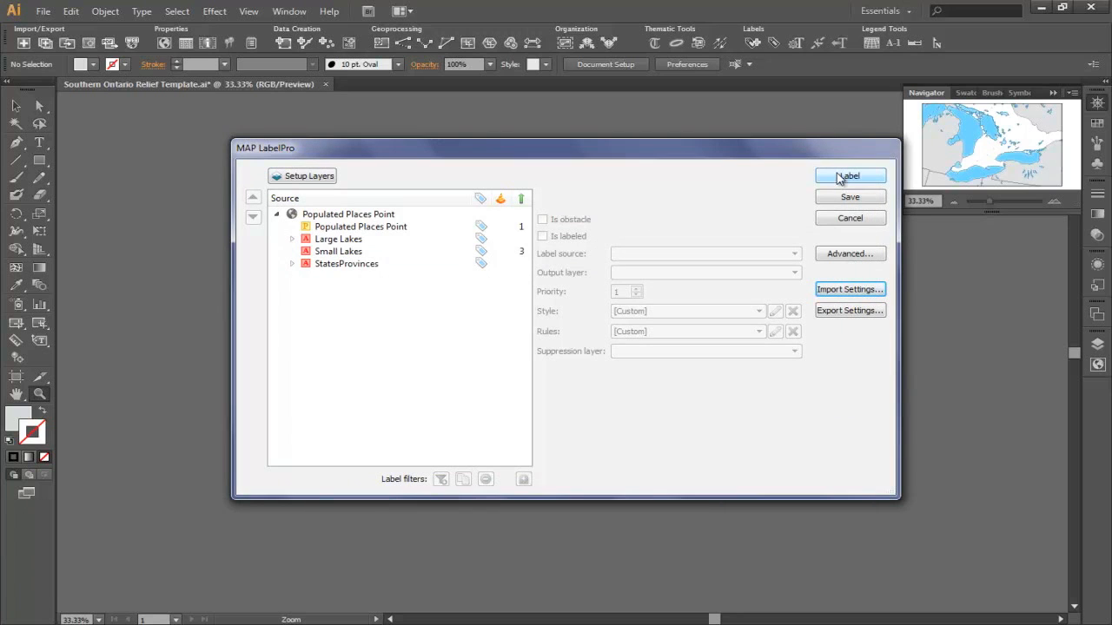
{"action": "left_click", "coordinate": [849, 175]}
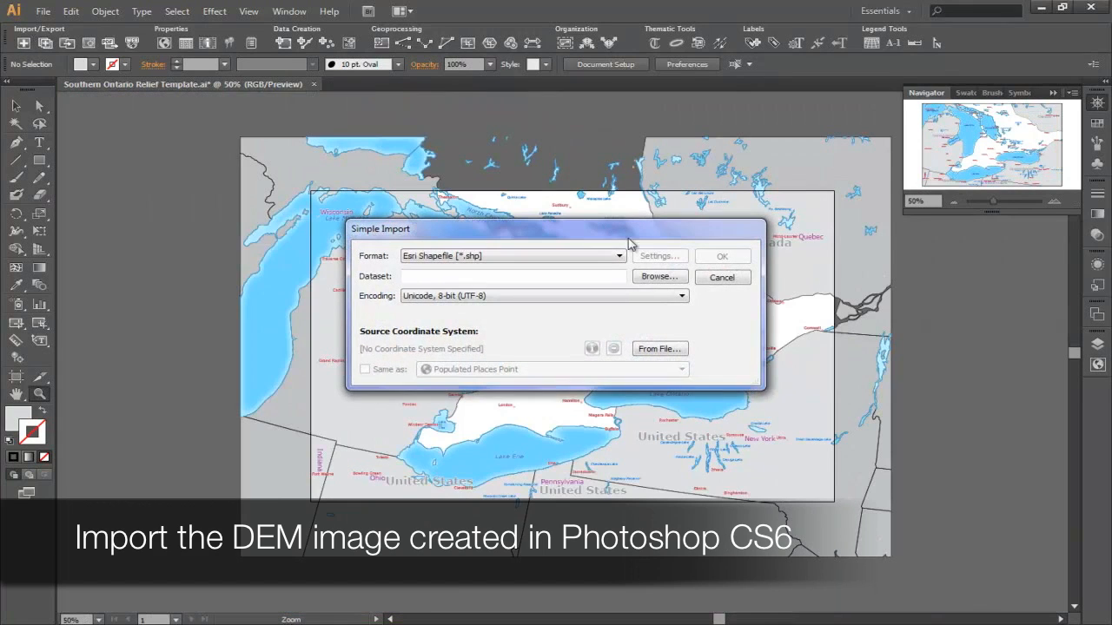
{"action": "left_click", "coordinate": [660, 276]}
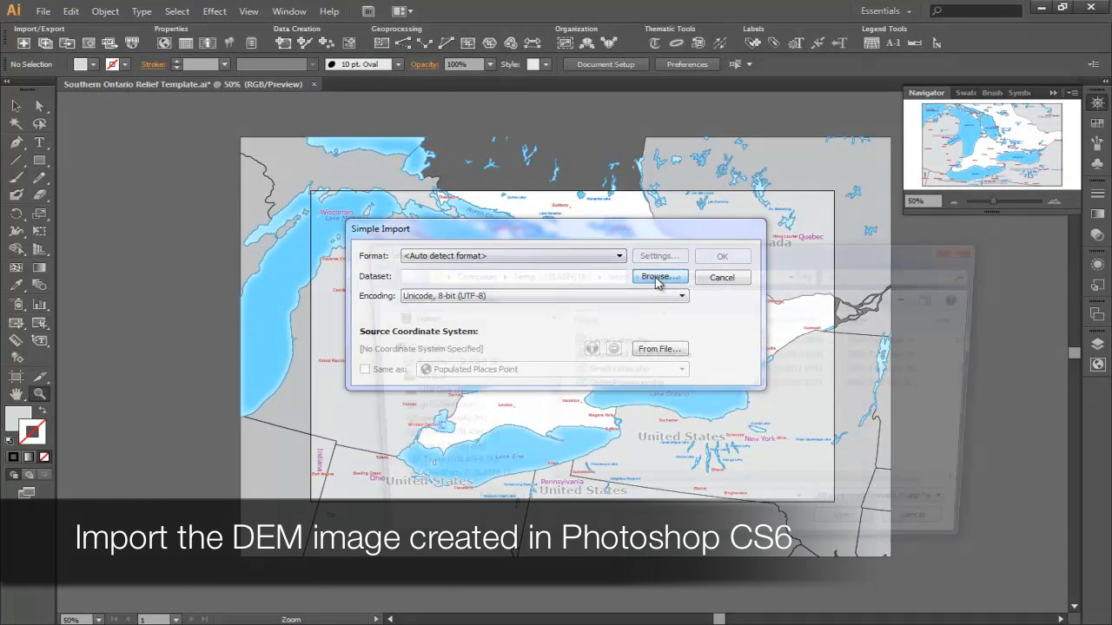
{"action": "left_click", "coordinate": [658, 276]}
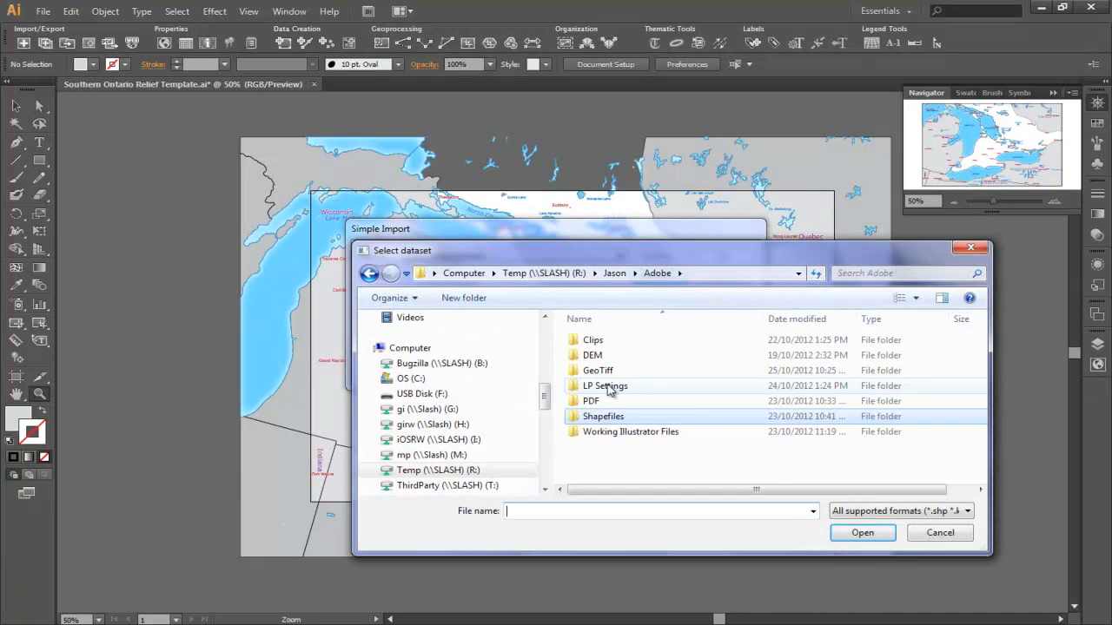
{"action": "double_click", "coordinate": [597, 370]}
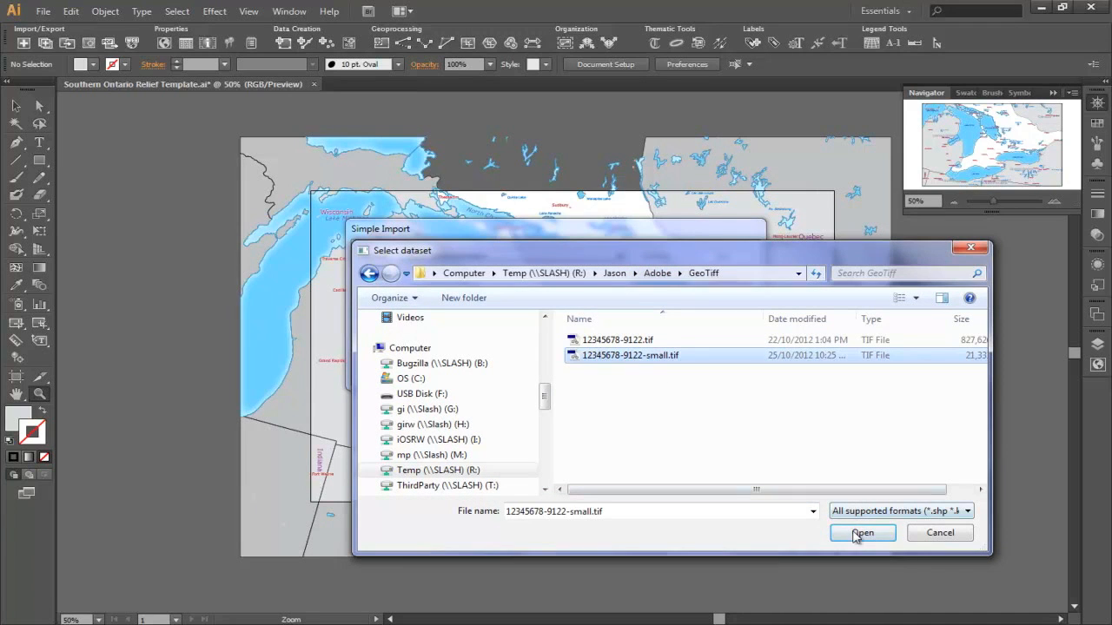
{"action": "left_click", "coordinate": [861, 531]}
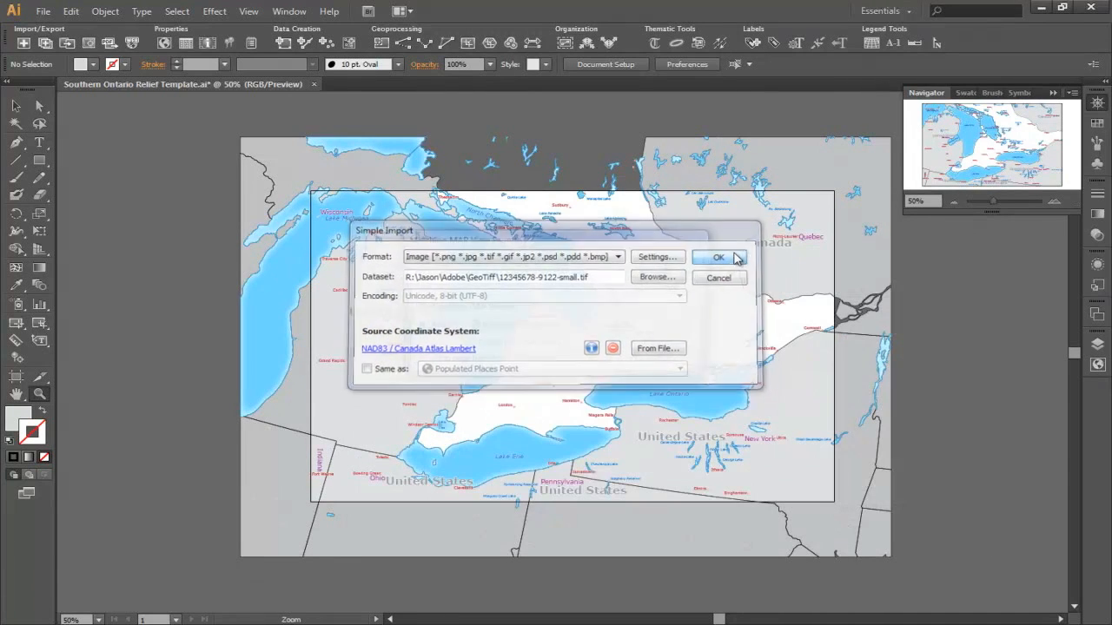
{"action": "left_click", "coordinate": [719, 257]}
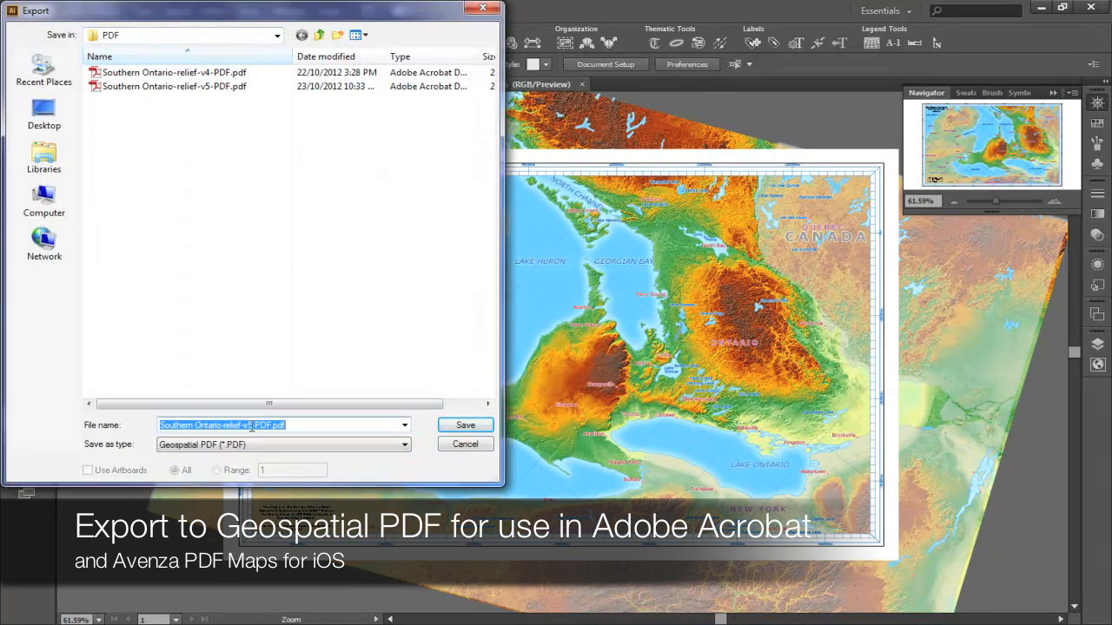
Step: Export the map as a Geospatial PDF with layer attributes included
{"action": "left_click", "coordinate": [466, 424]}
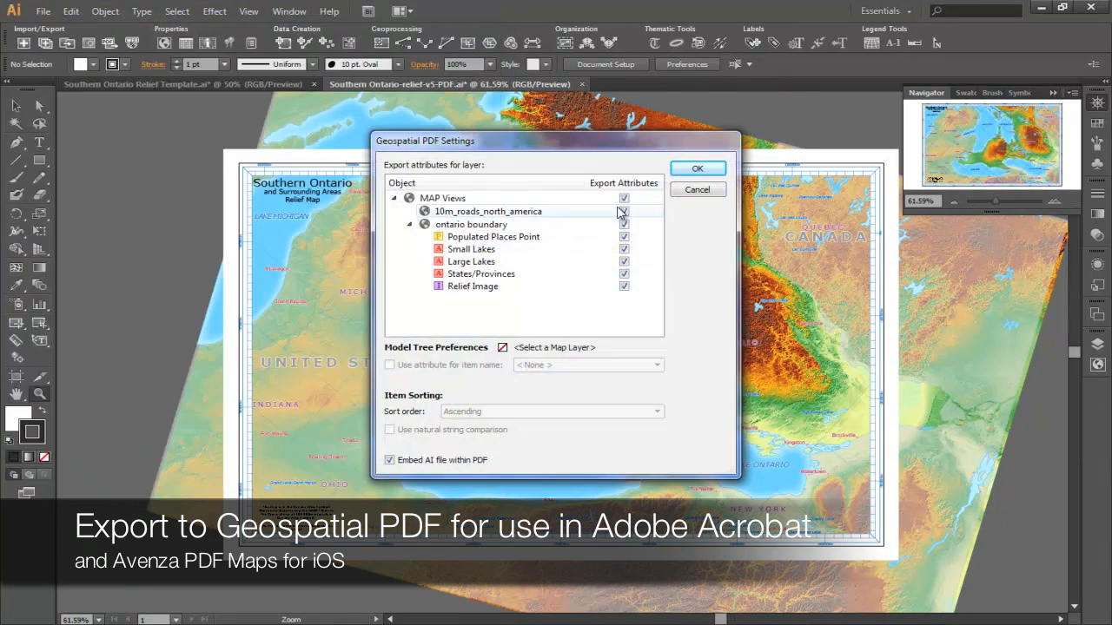
{"action": "left_click", "coordinate": [699, 167]}
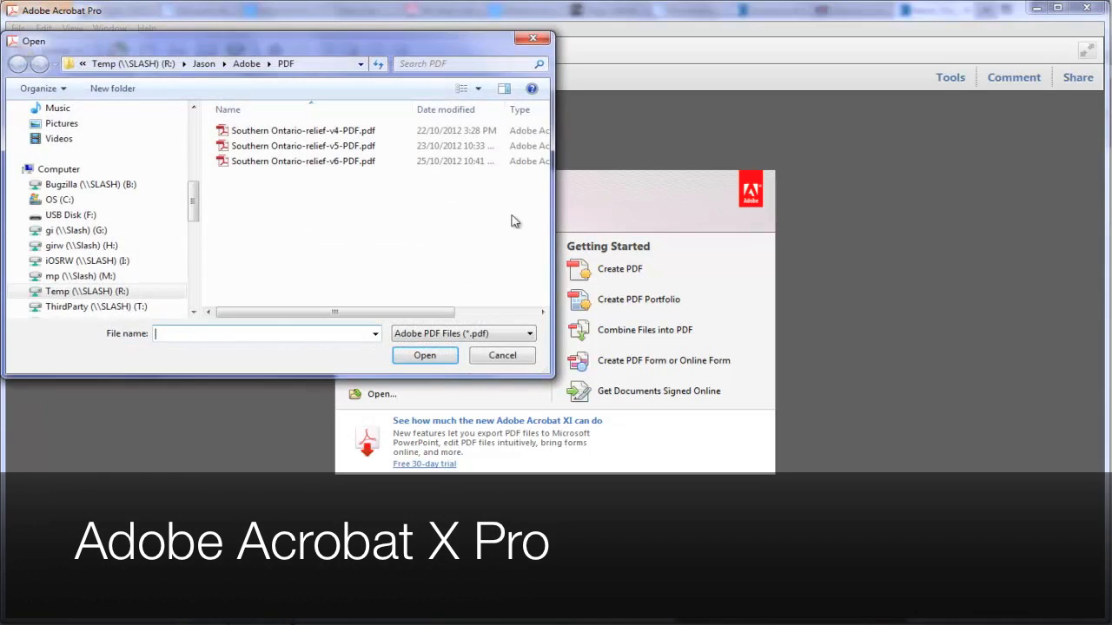
Step: Open Southern Ontario-relief-v6-PDF.pdf, show the Title Text and Text layers, and bring up the geospatial tools
{"action": "double_click", "coordinate": [302, 159]}
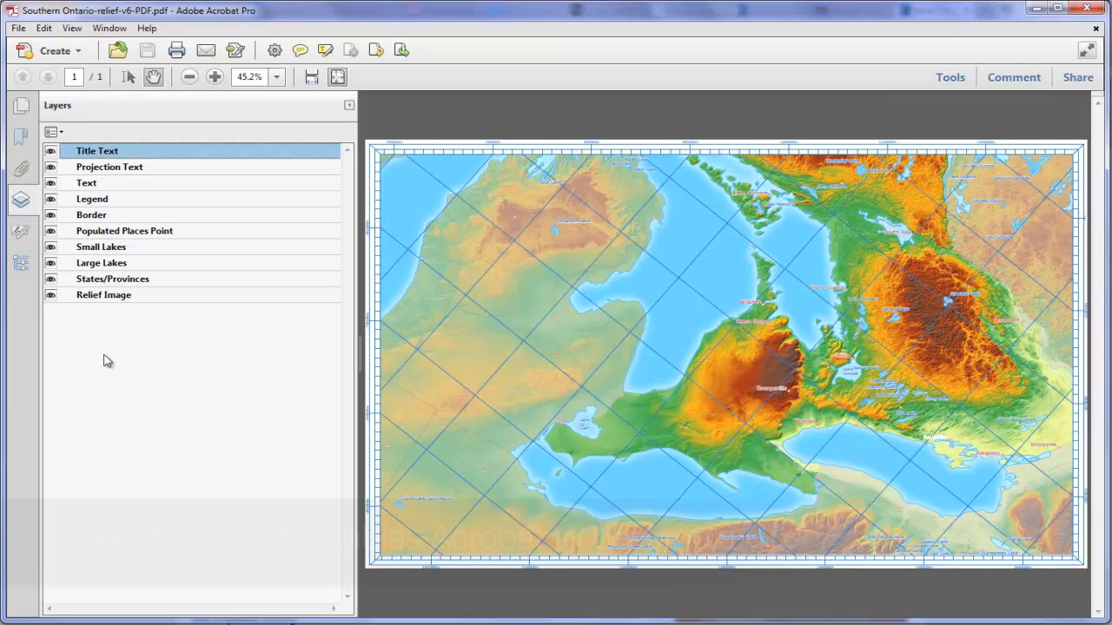
{"action": "left_click", "coordinate": [51, 295]}
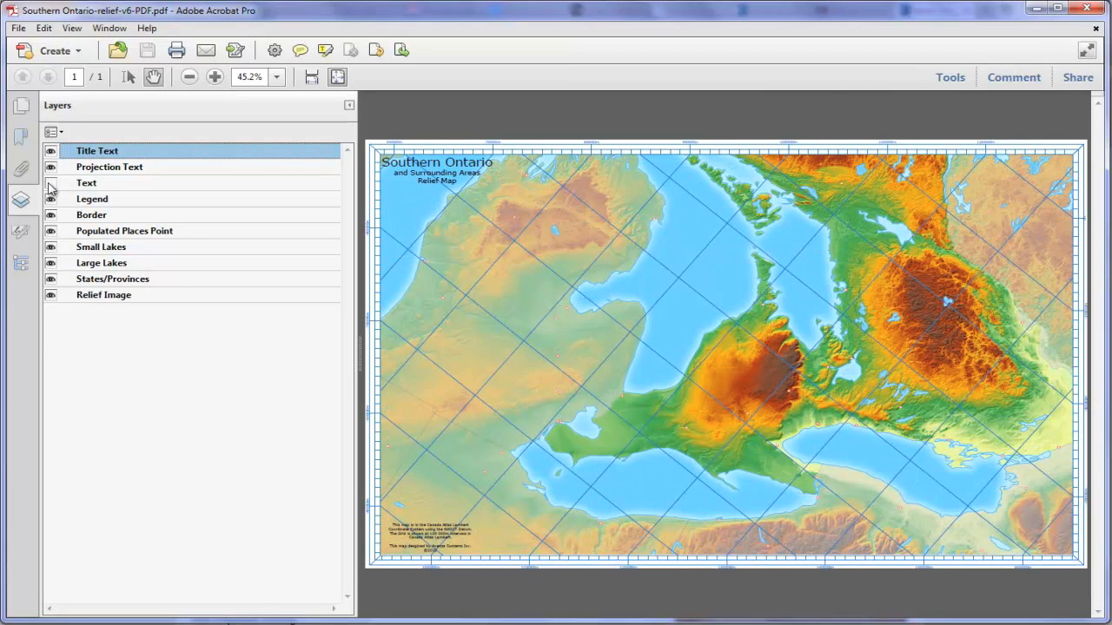
{"action": "left_click", "coordinate": [51, 182]}
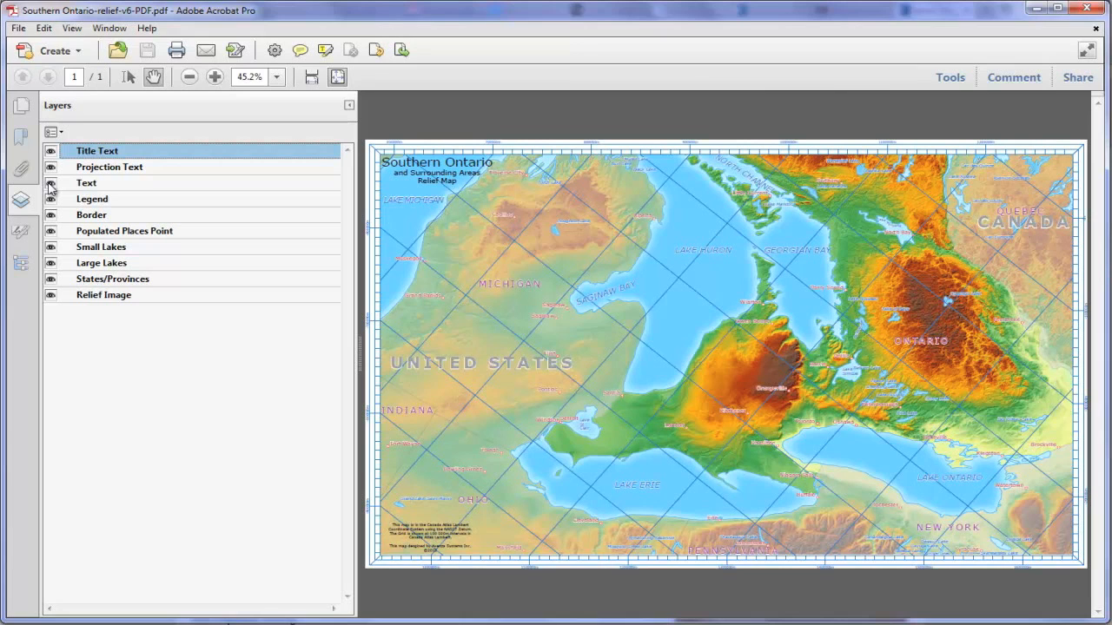
{"action": "left_click", "coordinate": [997, 268]}
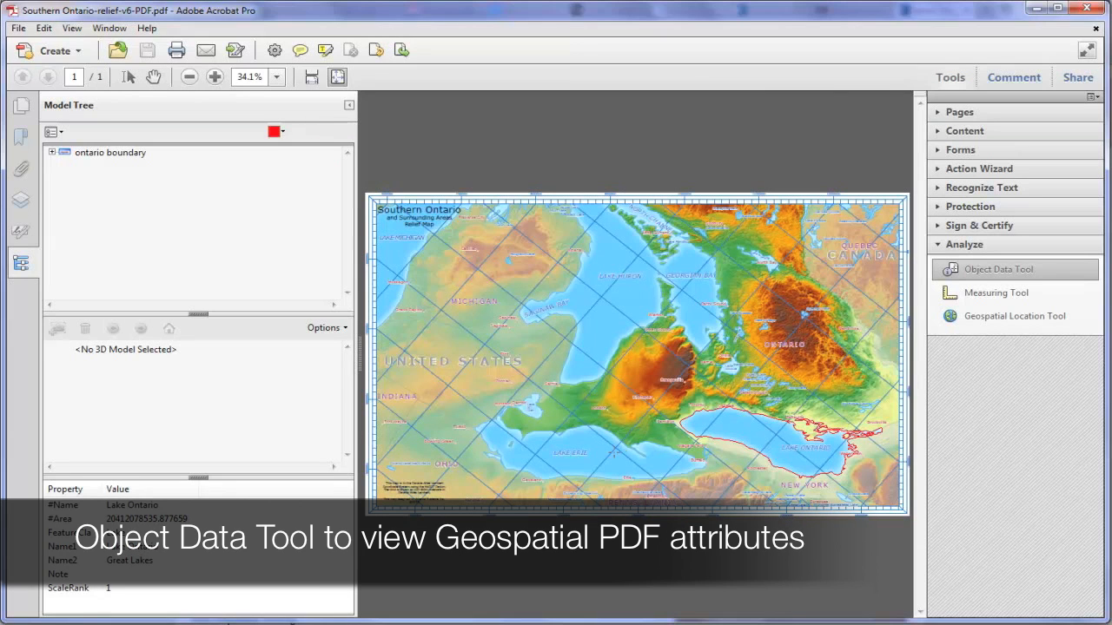
Step: Inspect Lake Erie's object data, measure a real-world distance, then read geographic coordinates on the map
{"action": "left_click", "coordinate": [573, 443]}
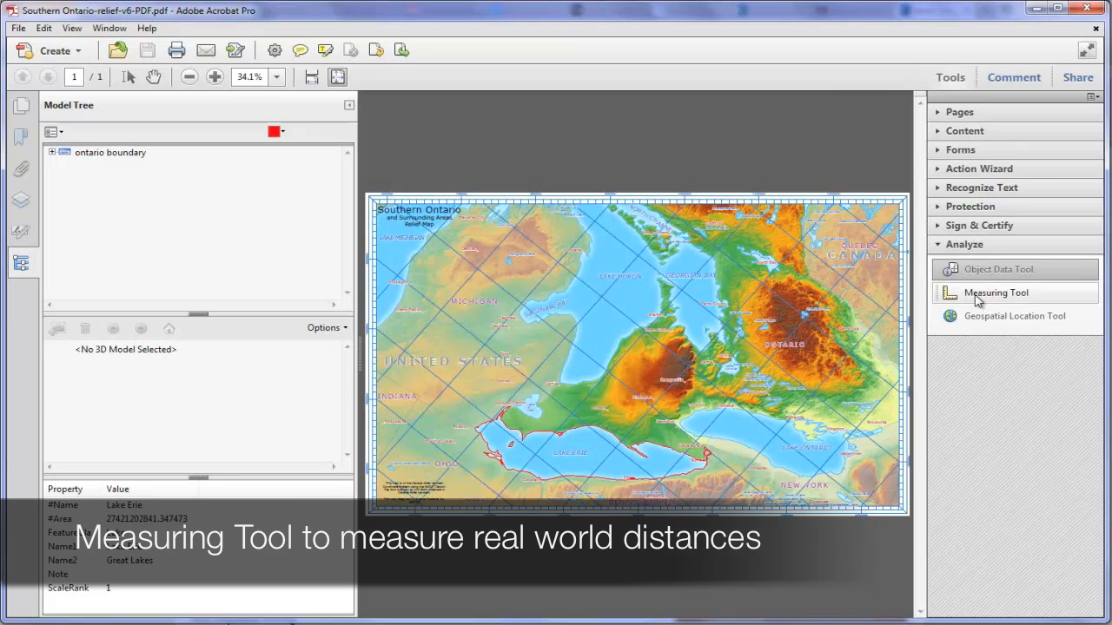
{"action": "left_click", "coordinate": [995, 292]}
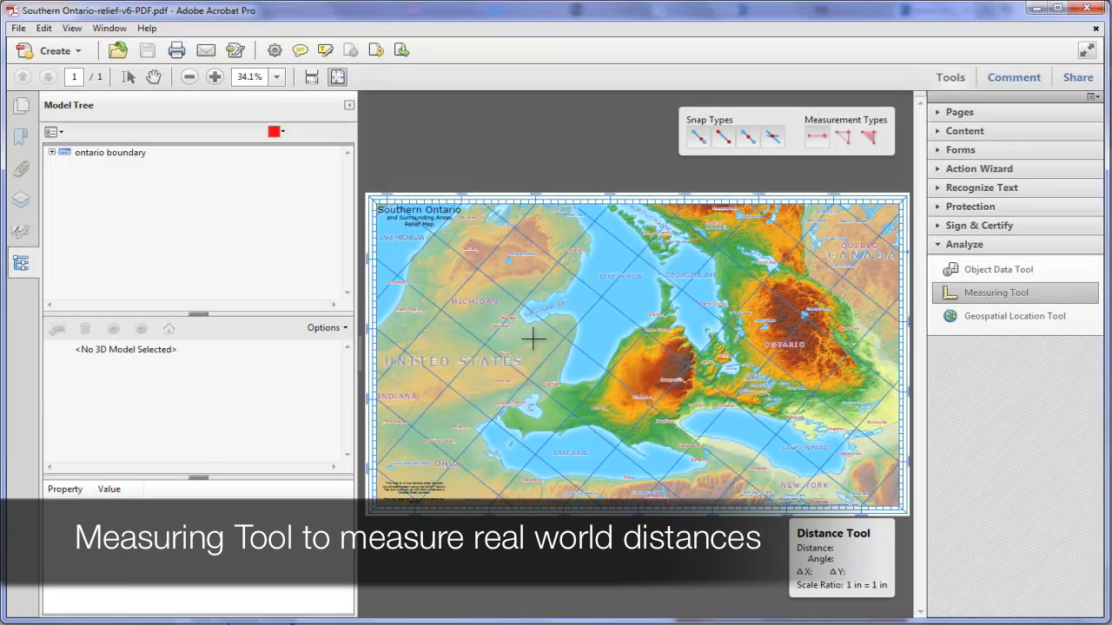
{"action": "left_click", "coordinate": [545, 373]}
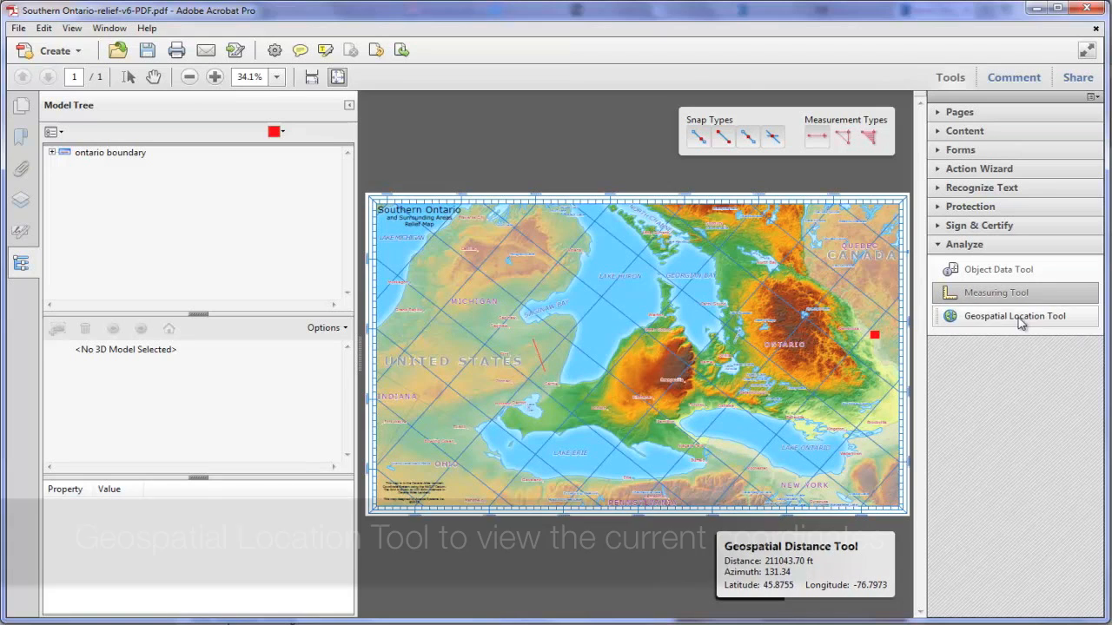
{"action": "left_click", "coordinate": [1015, 317]}
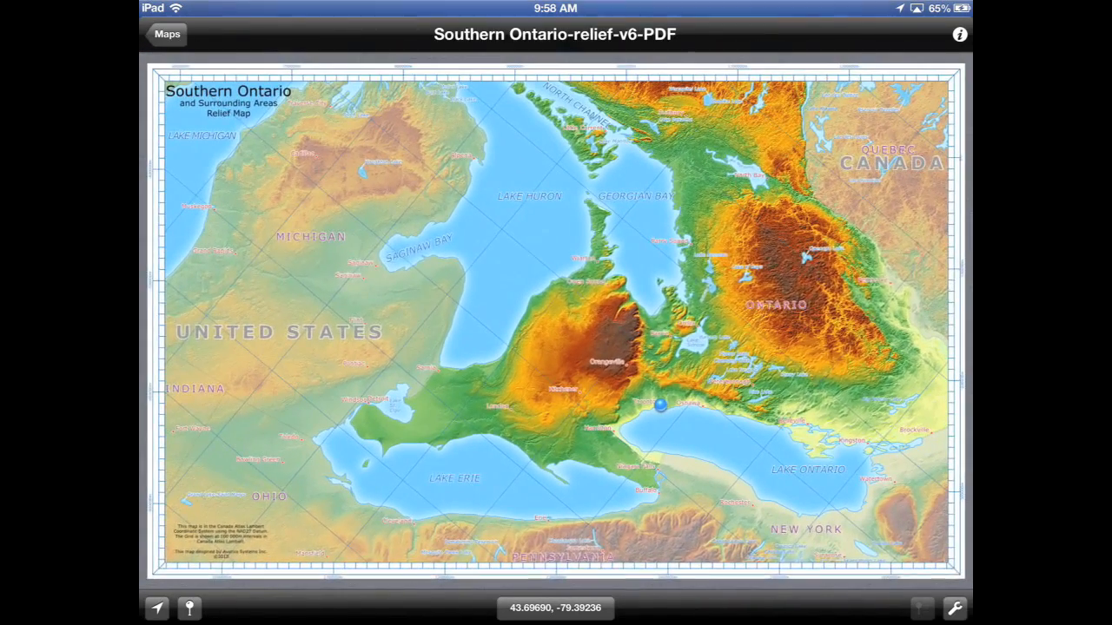
Step: Add Placemark 1 and Placemark 2 to the relief map via Tools > Add Placemarks and finish
{"action": "left_click", "coordinate": [953, 608]}
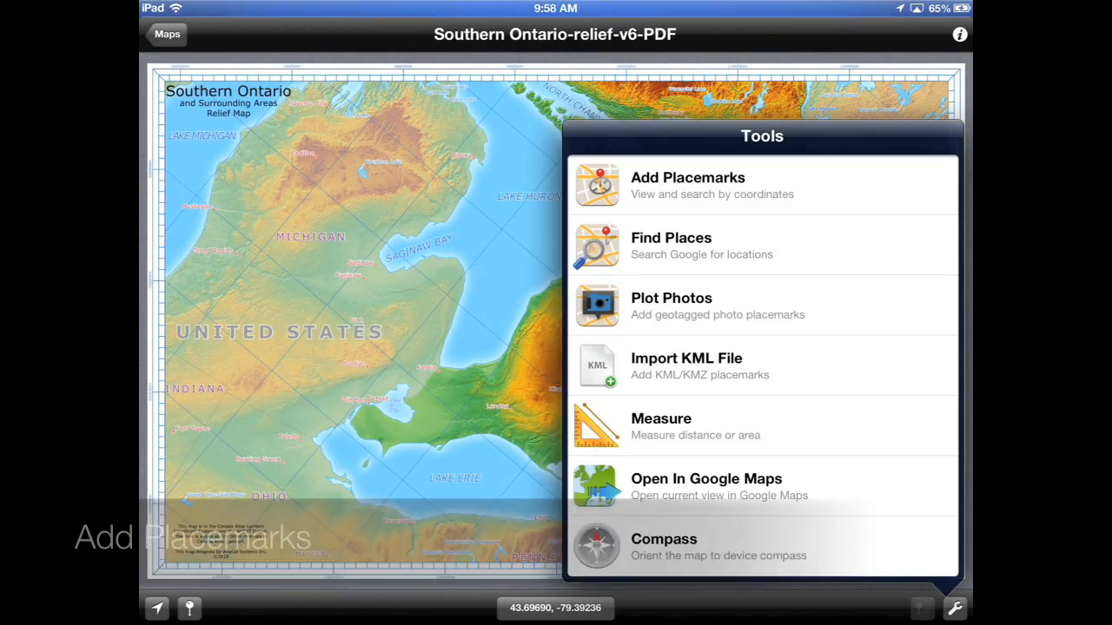
{"action": "left_click", "coordinate": [686, 184]}
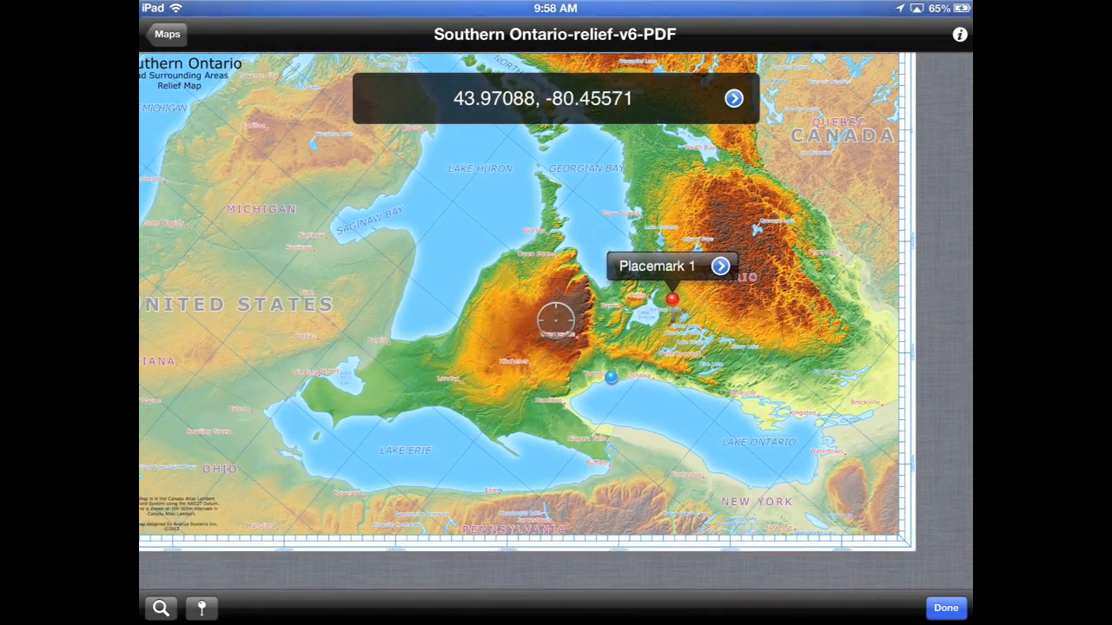
{"action": "left_click", "coordinate": [554, 321]}
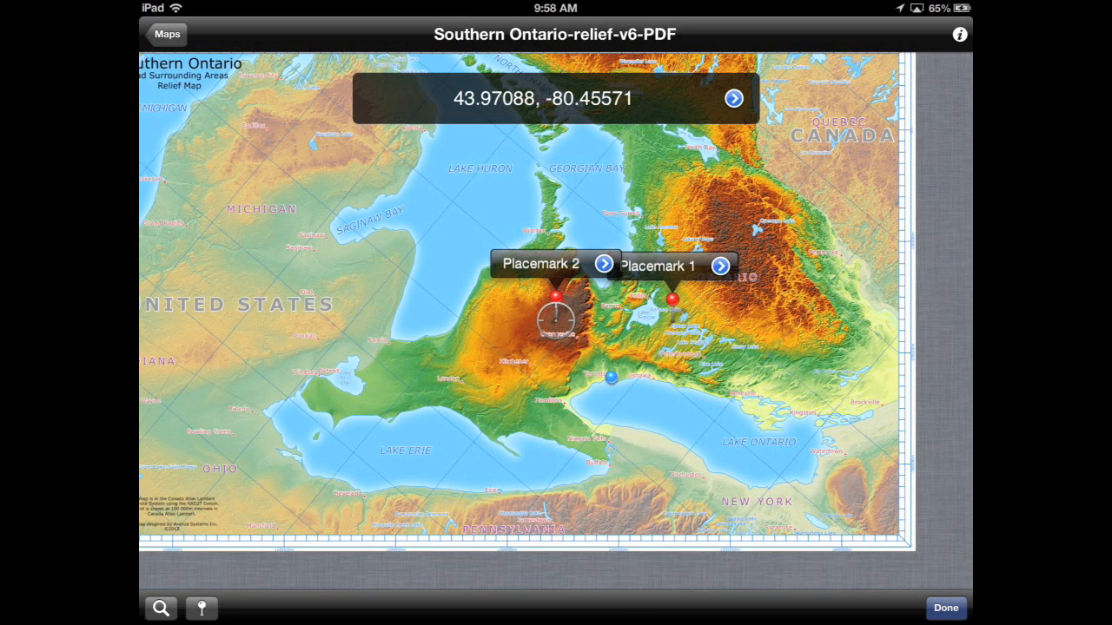
{"action": "left_click", "coordinate": [953, 608]}
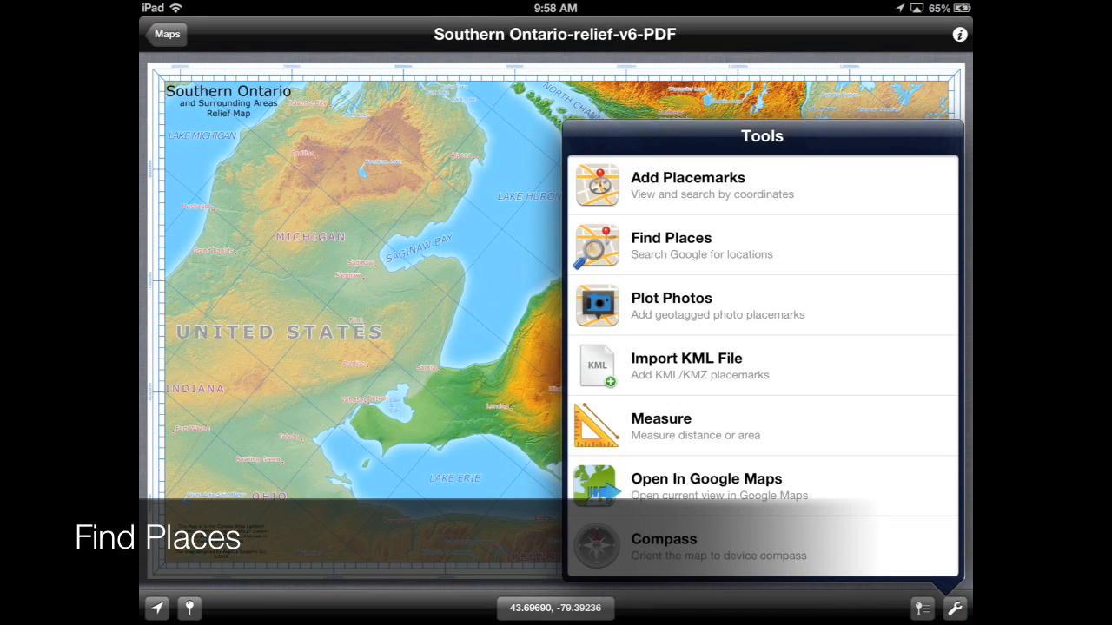
Step: Find Toronto through place search, then begin a Measure distance reading about 0.00 feet
{"action": "left_click", "coordinate": [670, 247]}
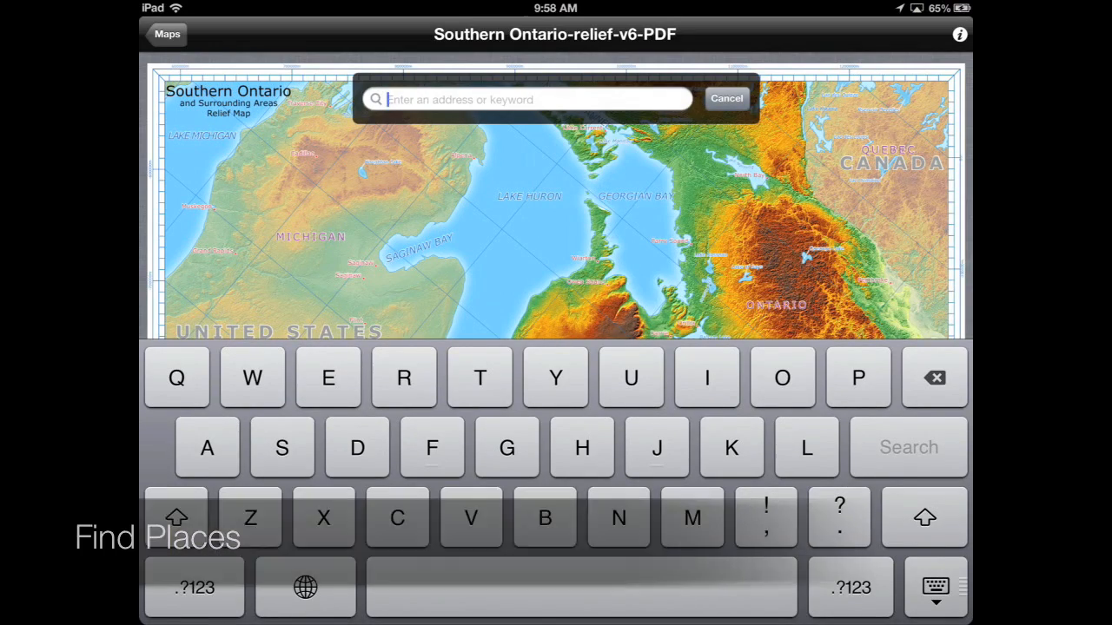
{"action": "type", "text": "Toronto"}
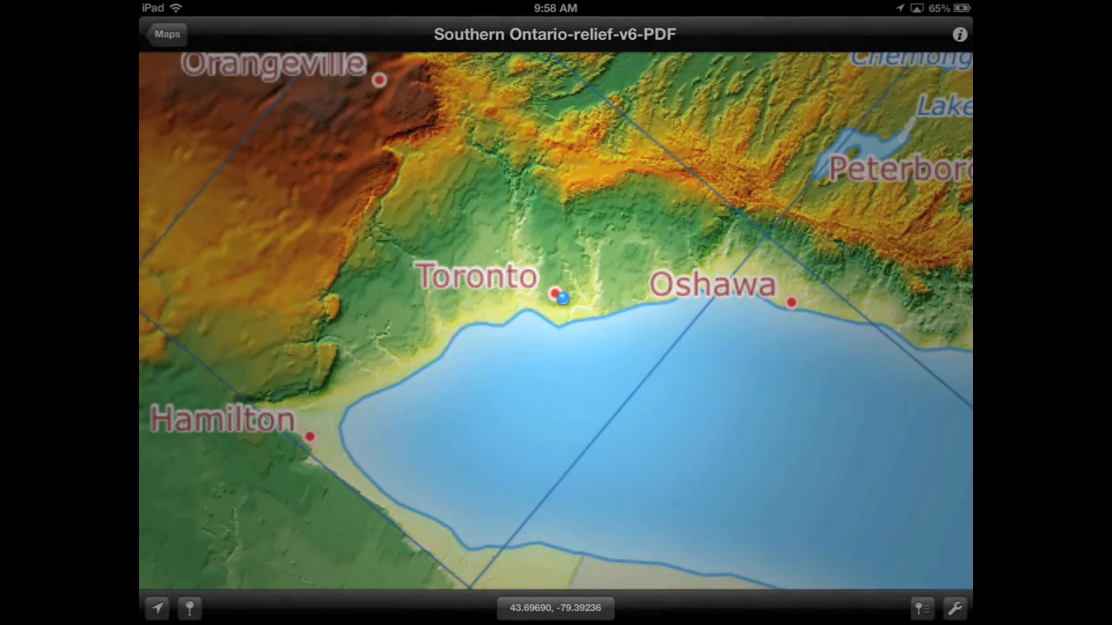
{"action": "left_click", "coordinate": [953, 608]}
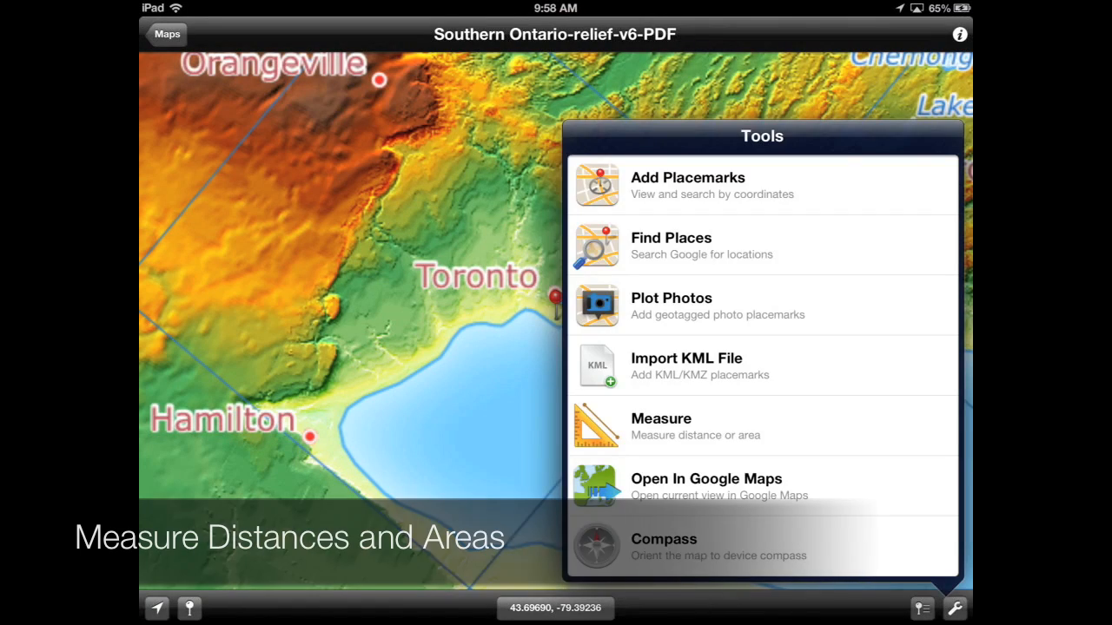
{"action": "left_click", "coordinate": [660, 425]}
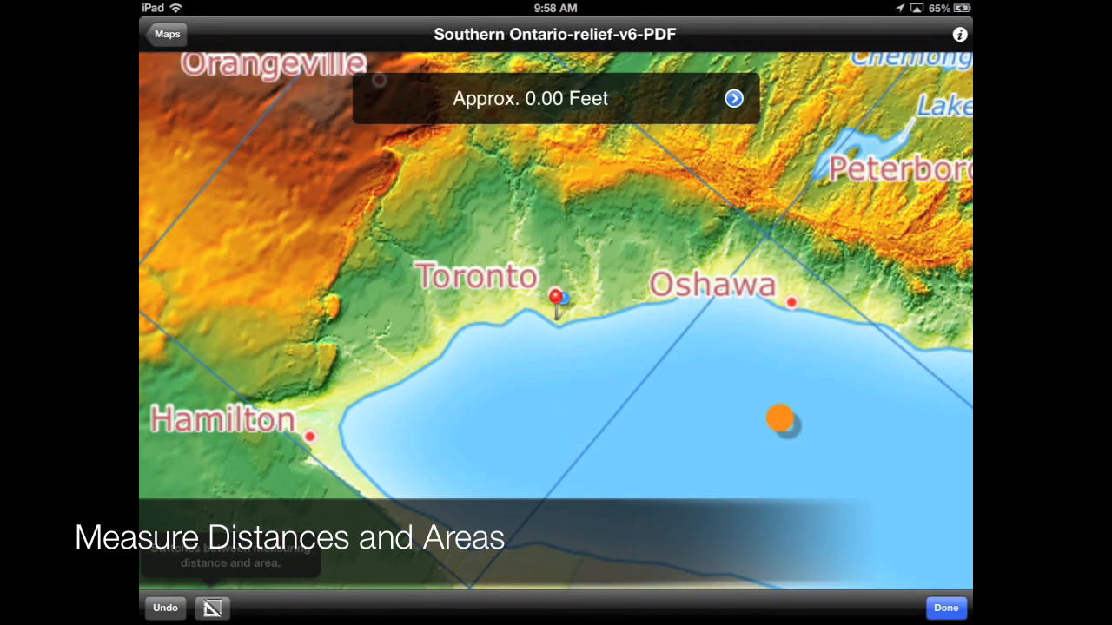